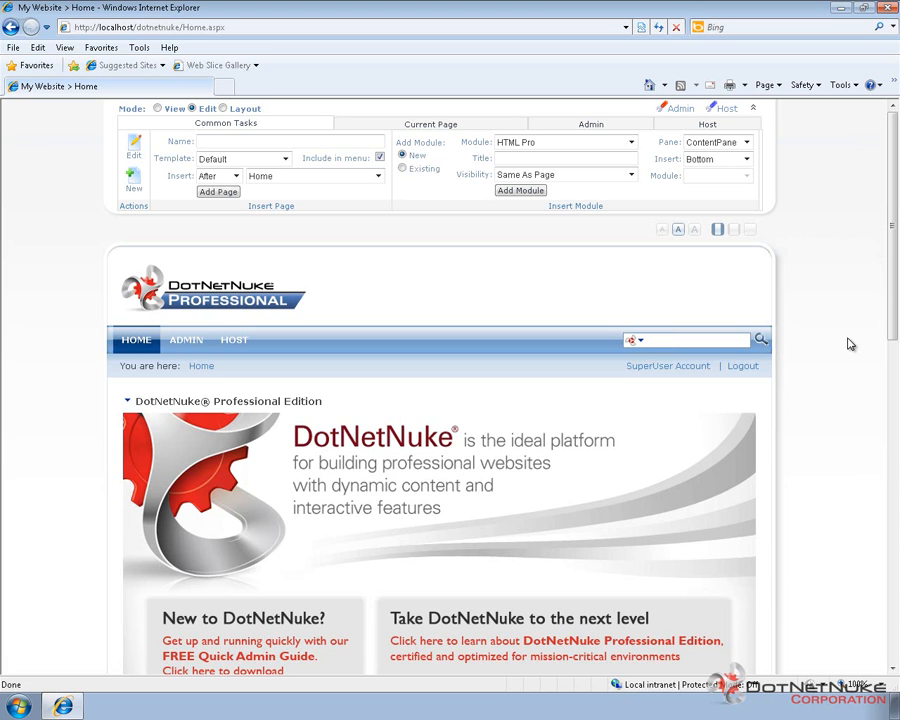
pyautogui.moveTo(376, 204)
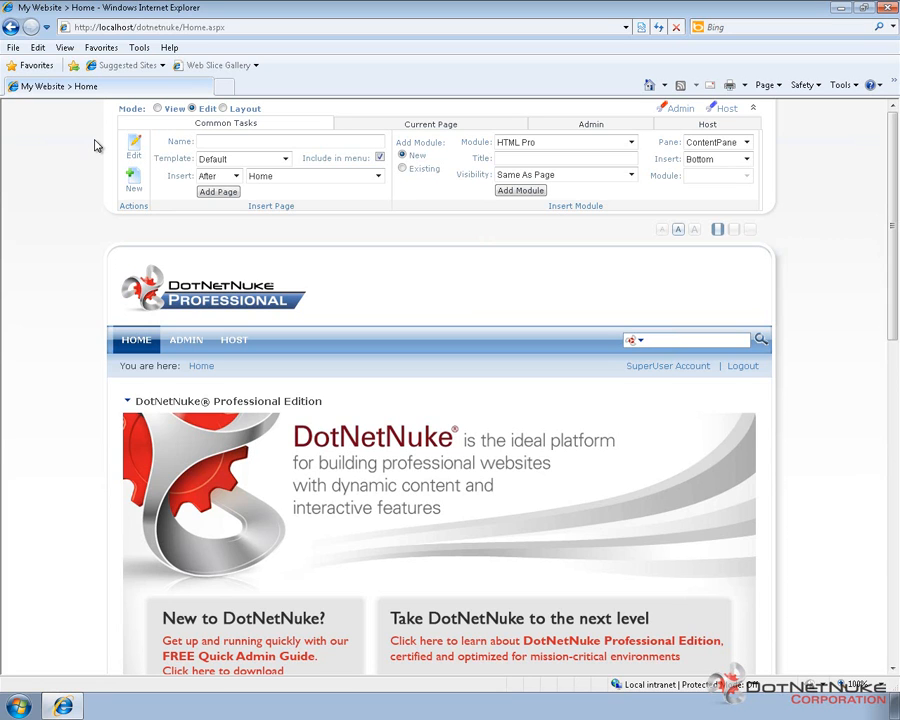
pyautogui.moveTo(128, 270)
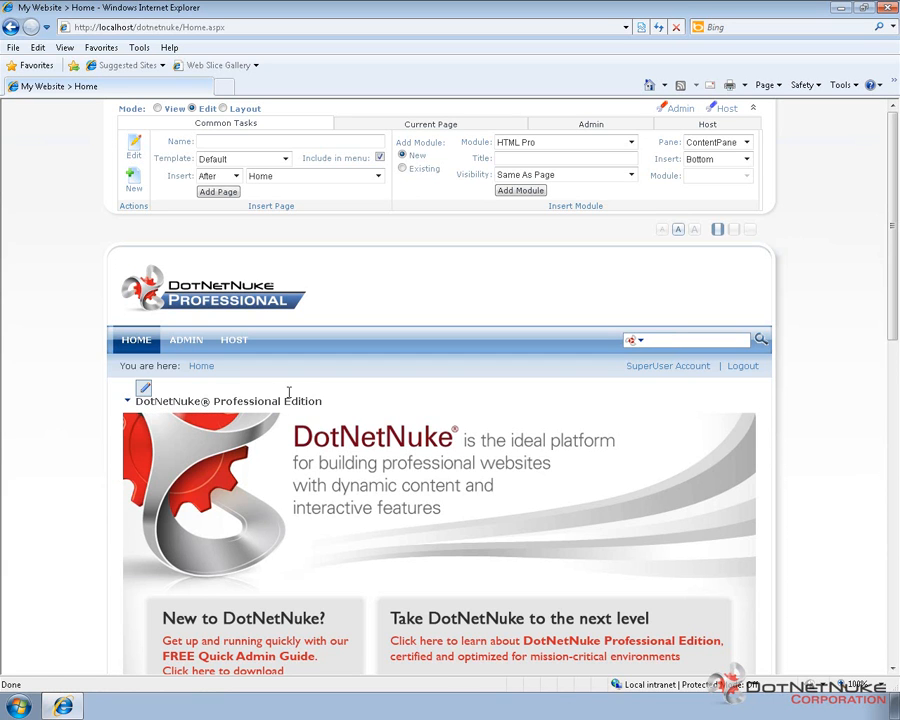
pyautogui.moveTo(324, 392)
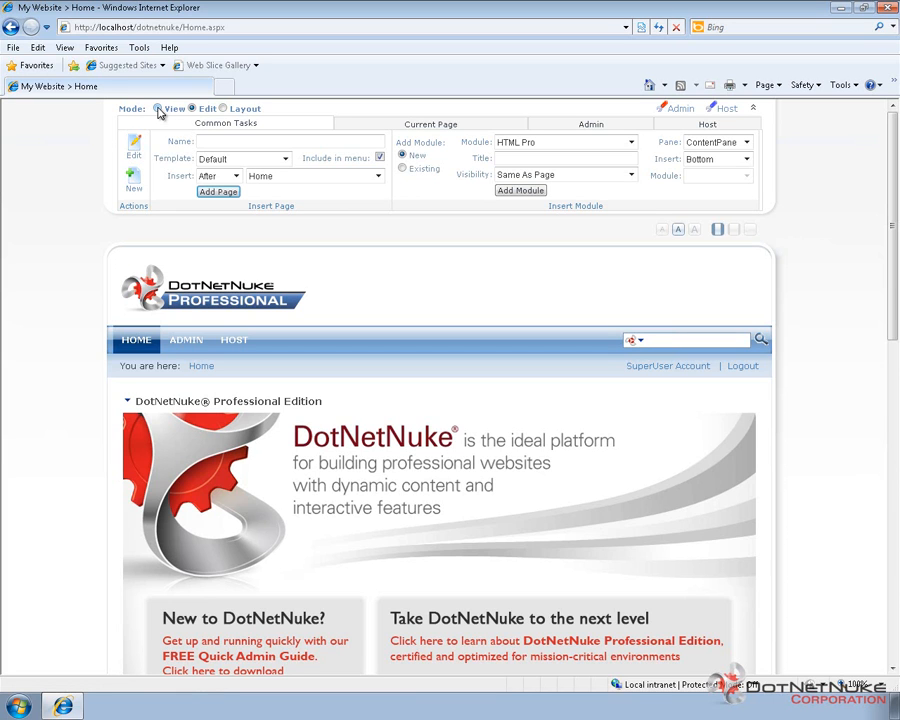
# - Switch the home page into Layout mode, exposing its pane outlines and module titles
pyautogui.click(158, 108)
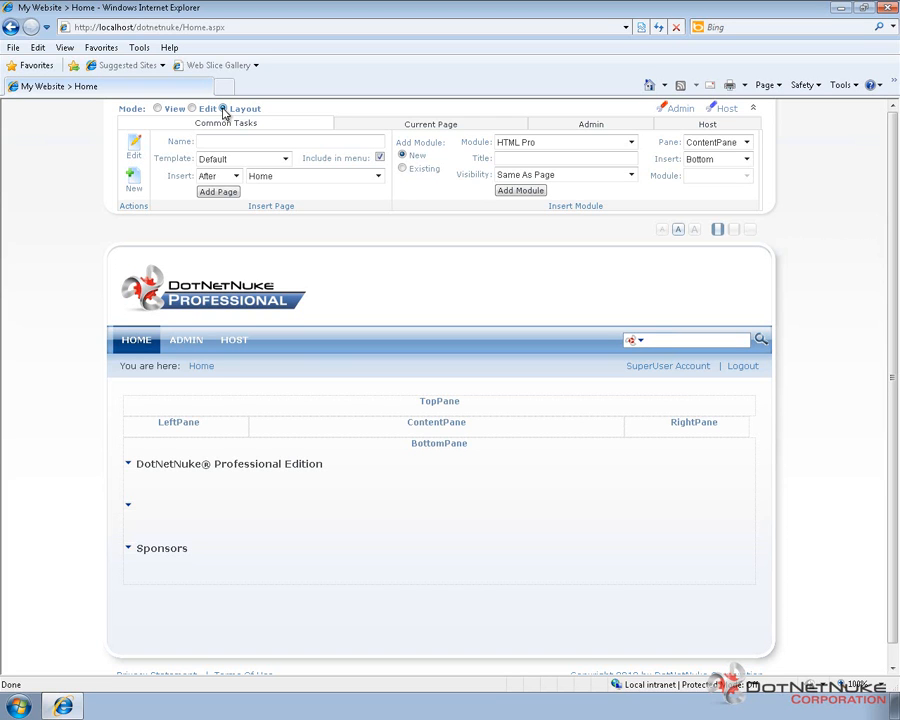
pyautogui.moveTo(348, 328)
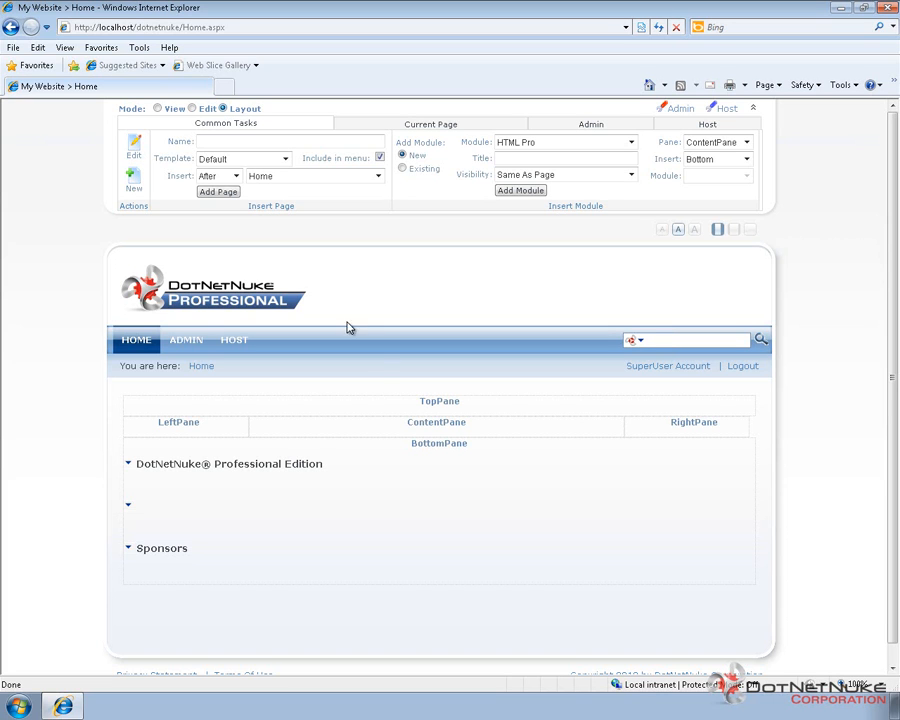
pyautogui.moveTo(456, 424)
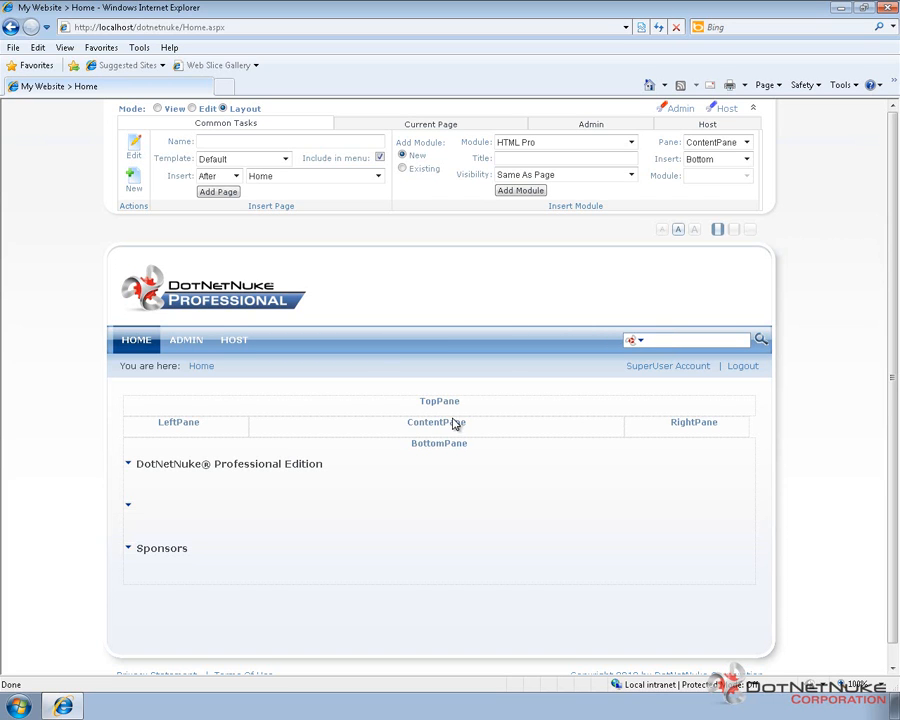
pyautogui.moveTo(584, 408)
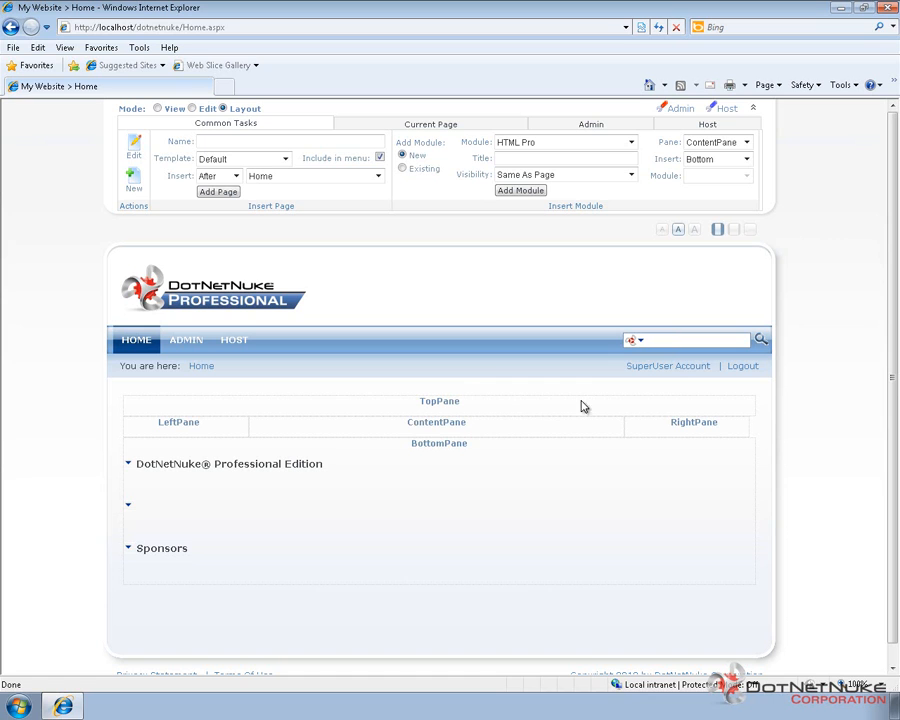
pyautogui.moveTo(590, 520)
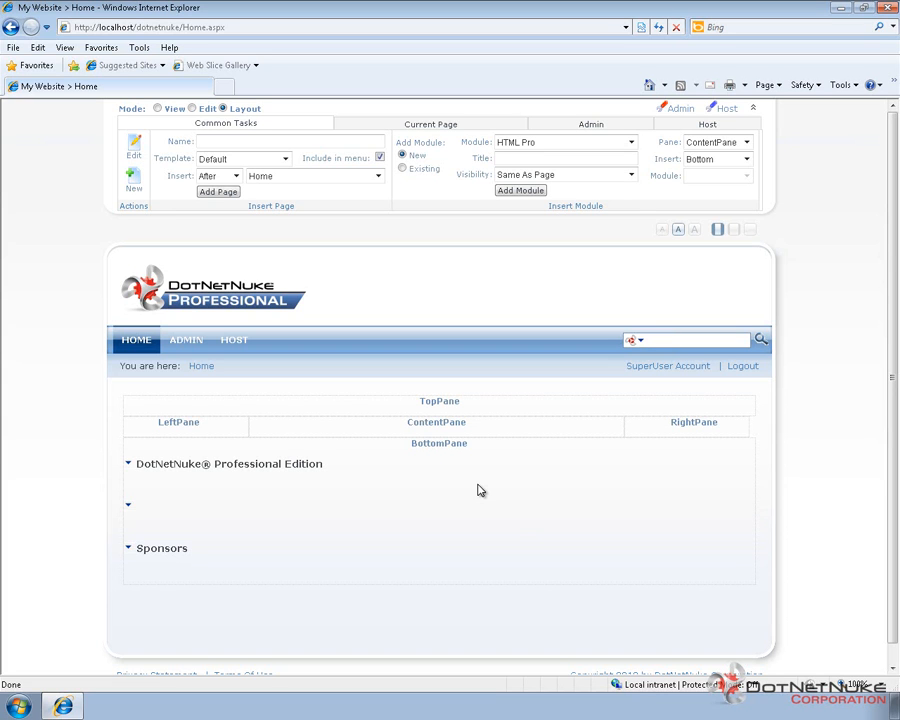
pyautogui.moveTo(444, 450)
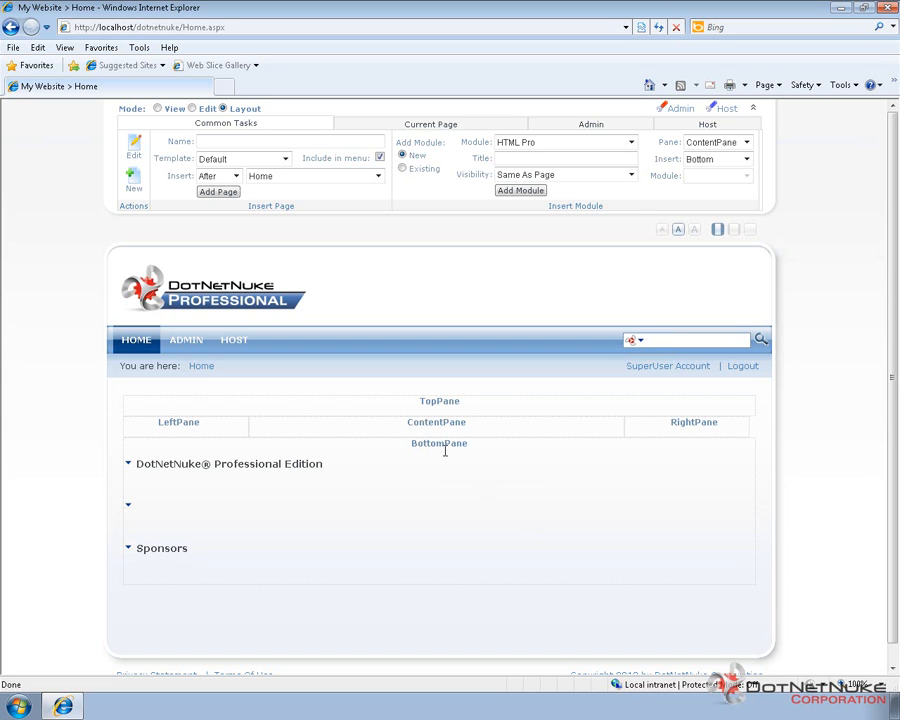
pyautogui.moveTo(440, 456)
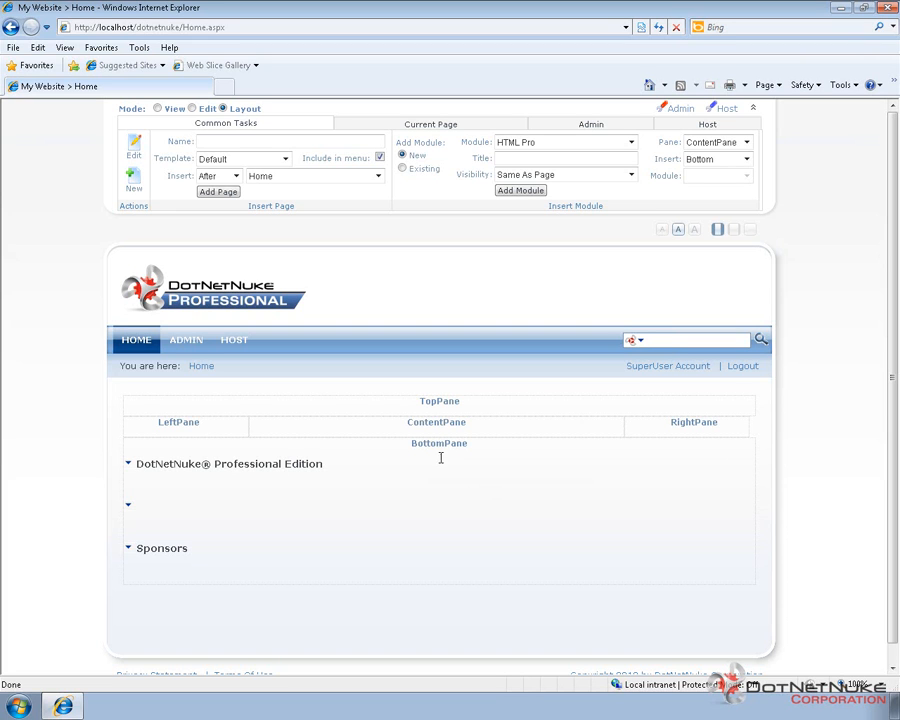
pyautogui.moveTo(444, 476)
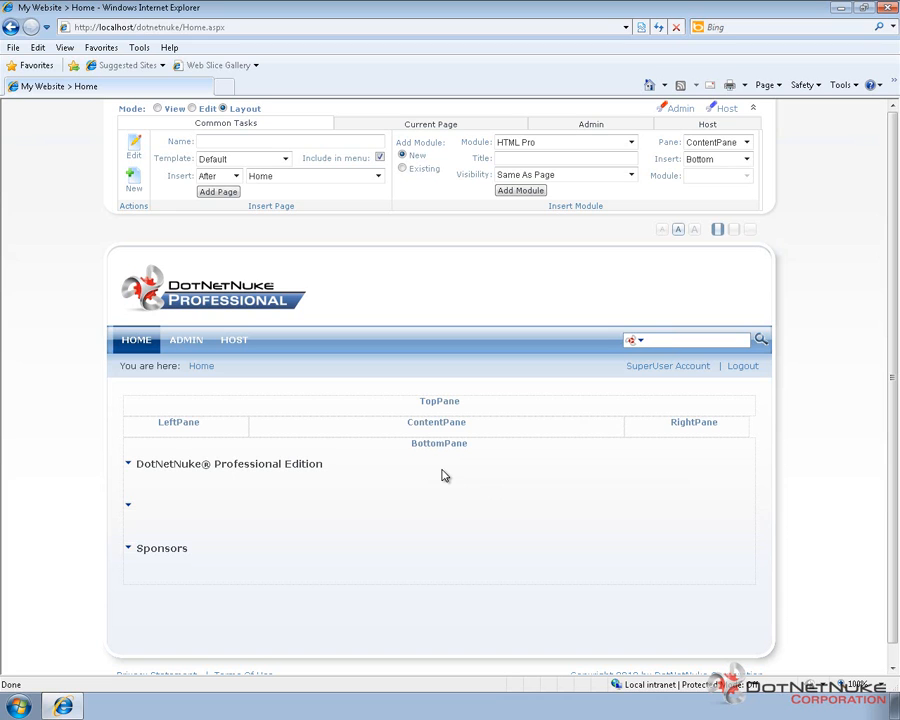
pyautogui.moveTo(464, 500)
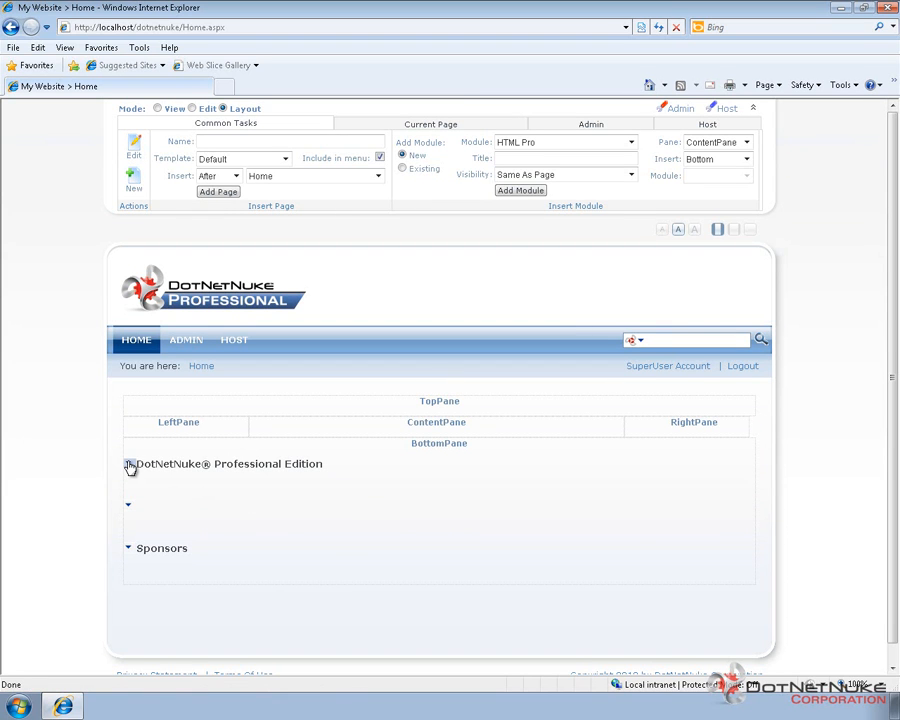
pyautogui.click(128, 464)
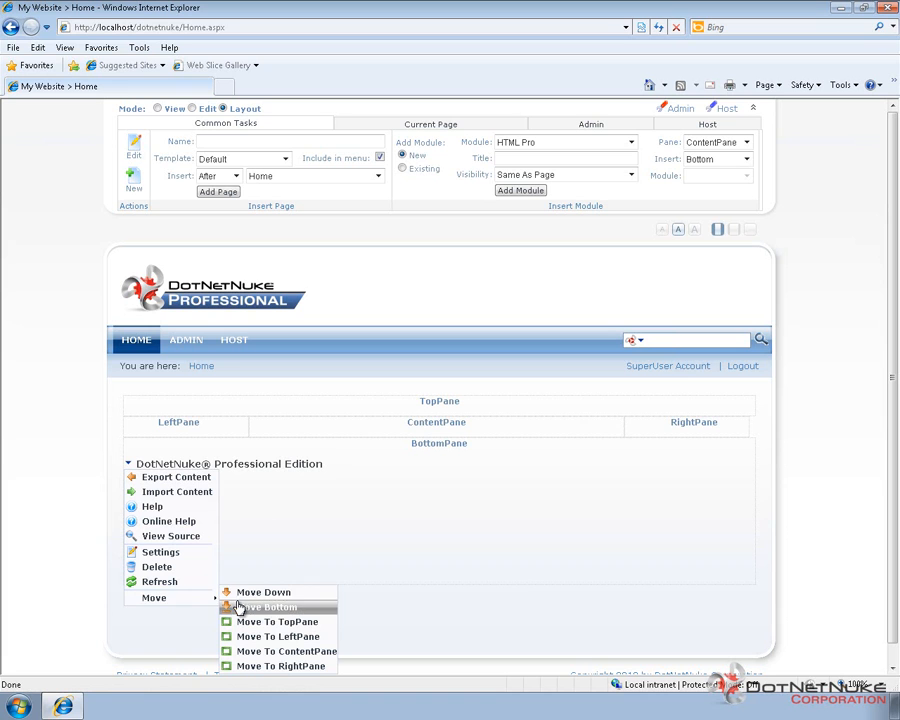
pyautogui.click(270, 608)
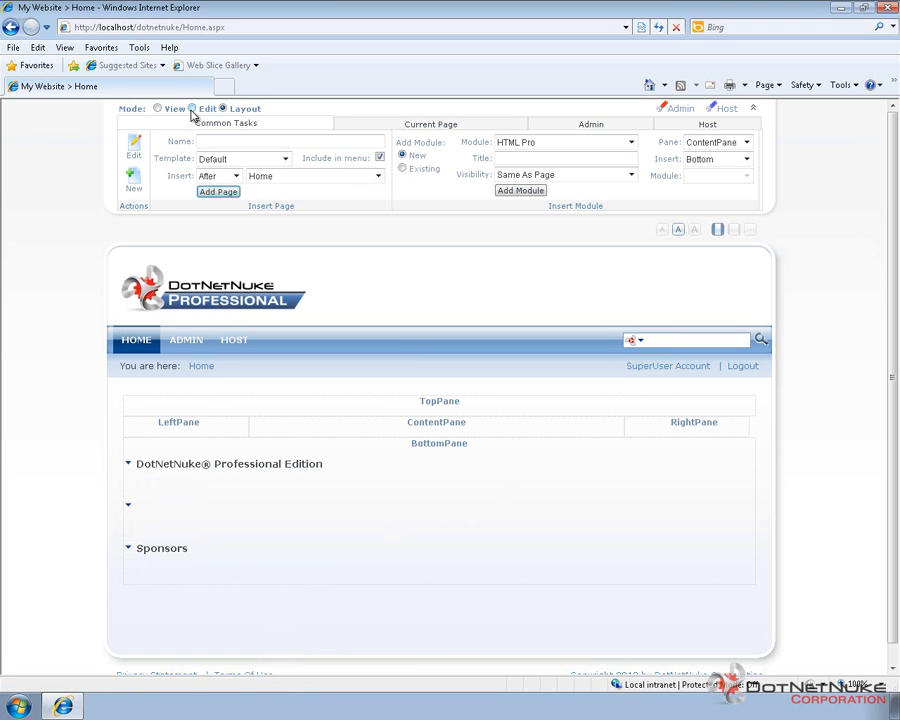
# - Return the home page to Edit mode so full module content shows again
pyautogui.click(192, 108)
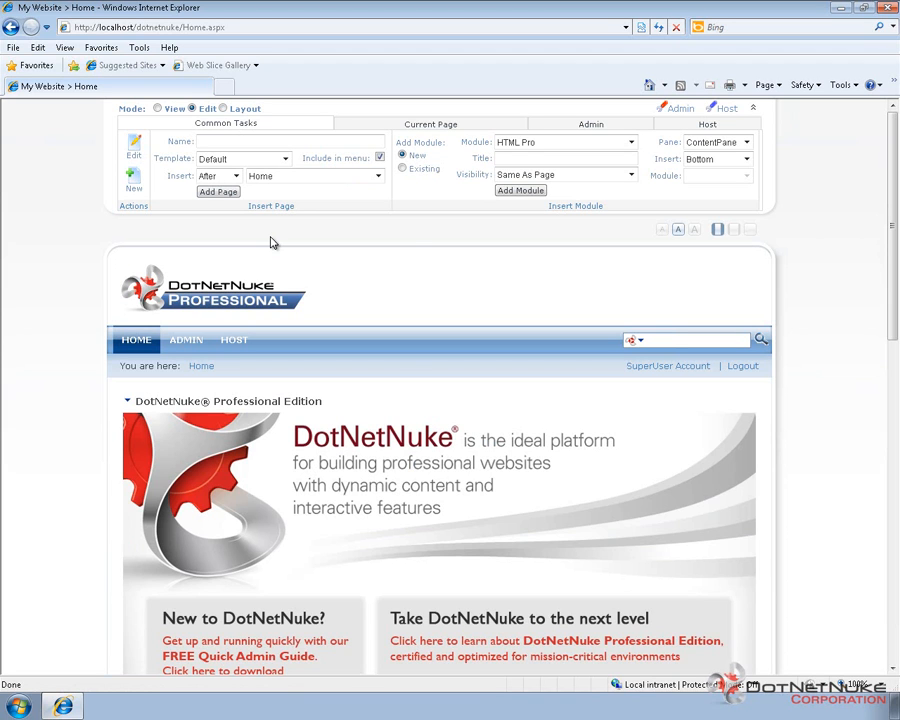
pyautogui.moveTo(408, 264)
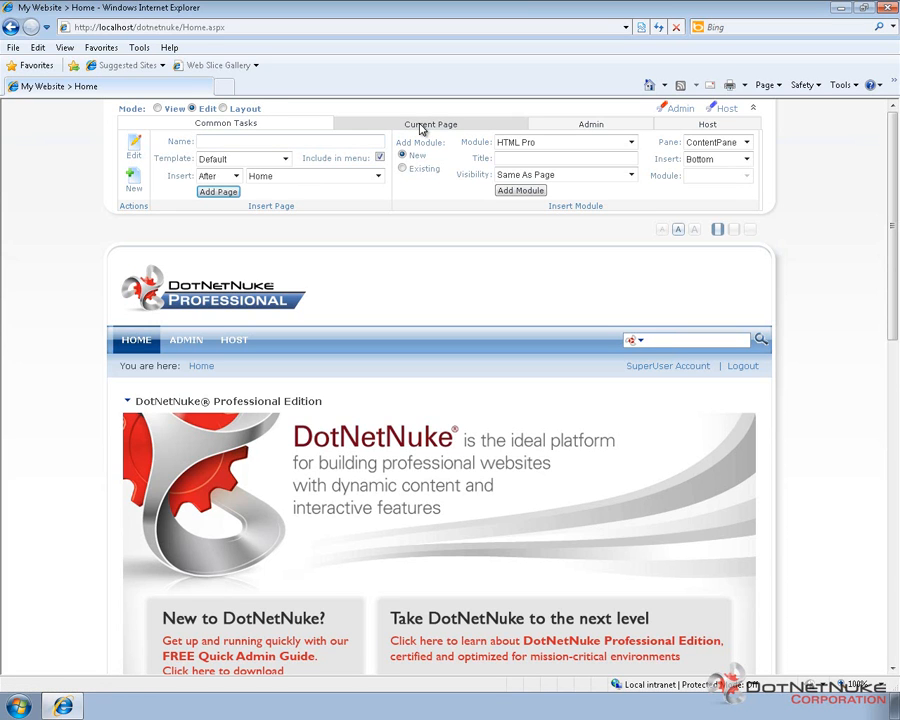
pyautogui.moveTo(728, 124)
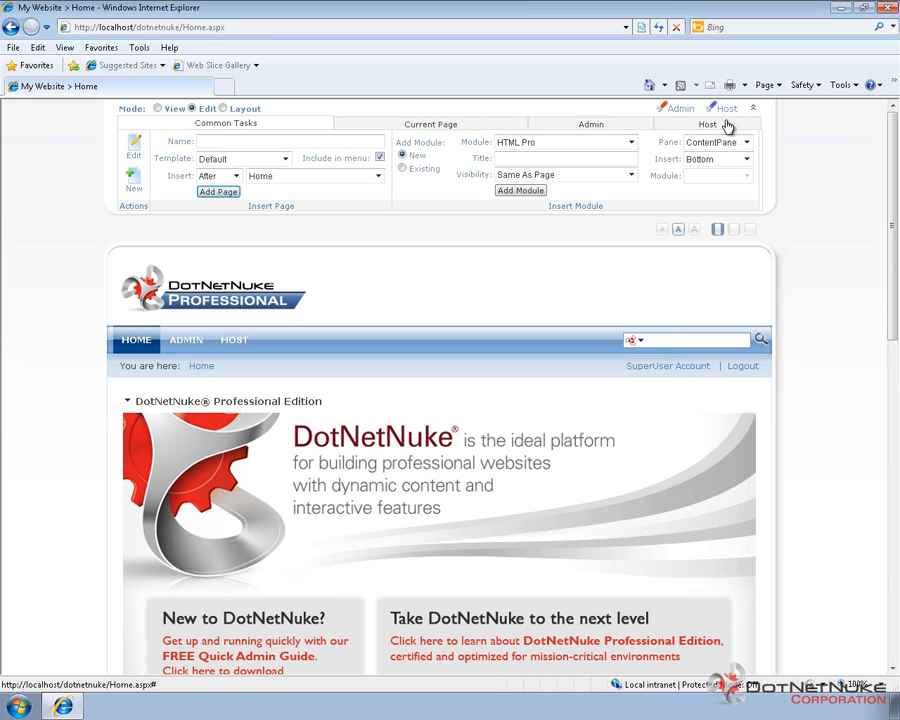
pyautogui.moveTo(678, 110)
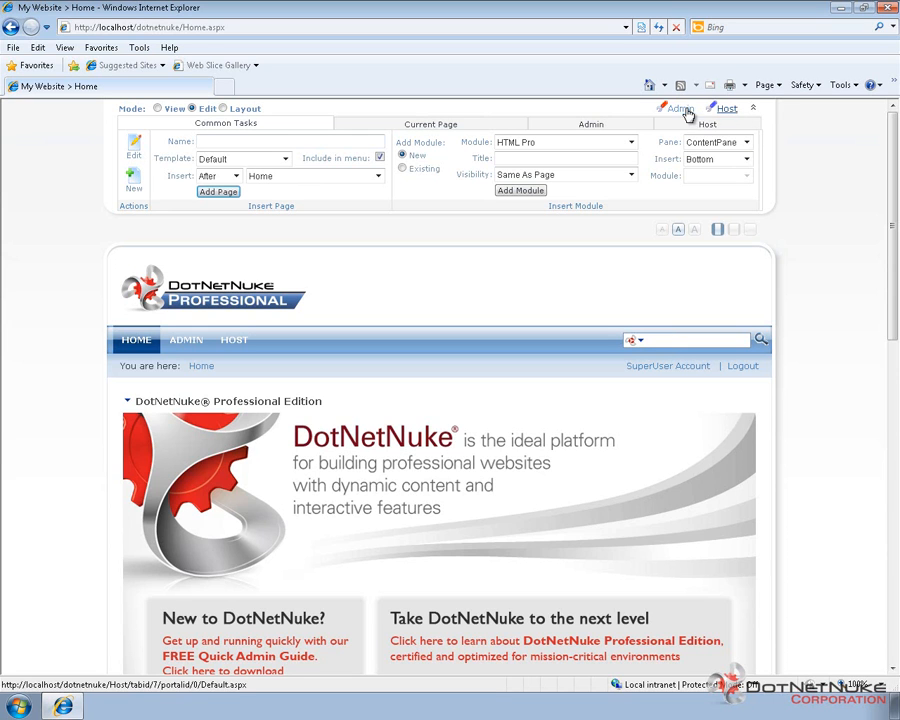
pyautogui.moveTo(772, 120)
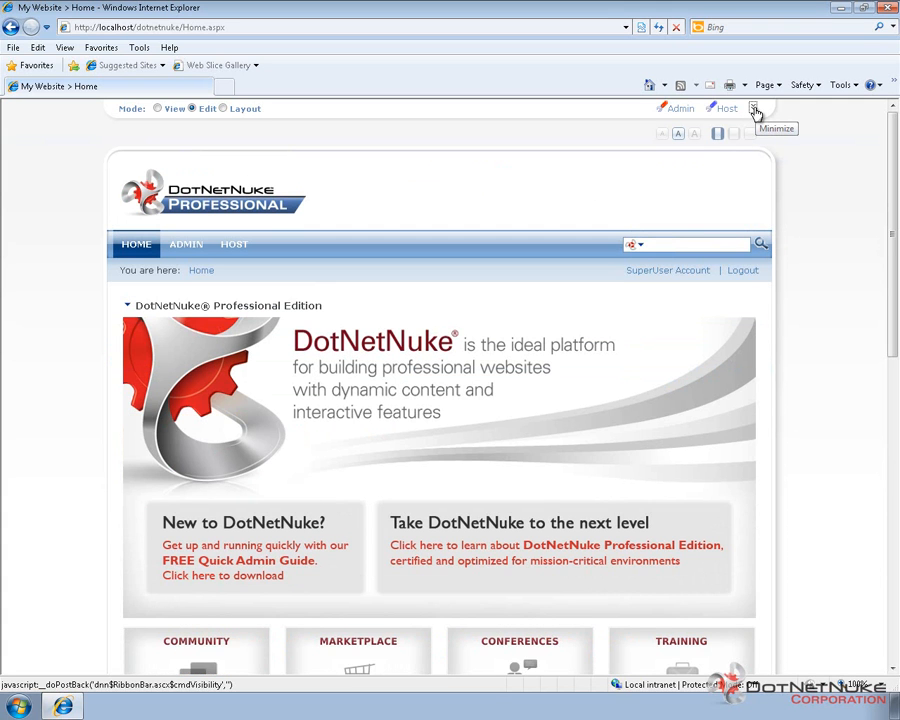
pyautogui.click(756, 112)
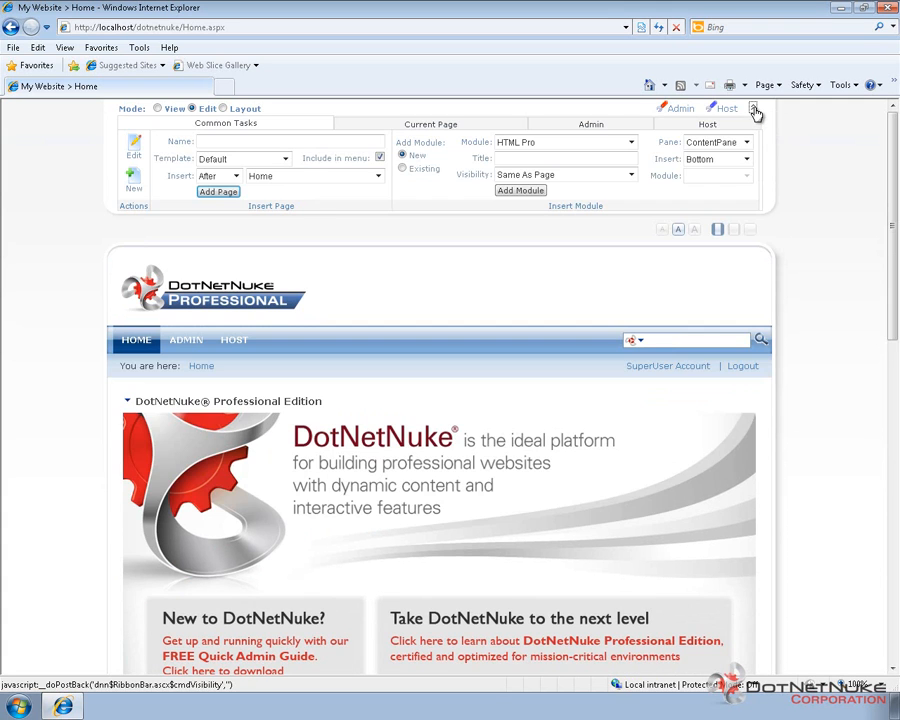
pyautogui.moveTo(724, 108)
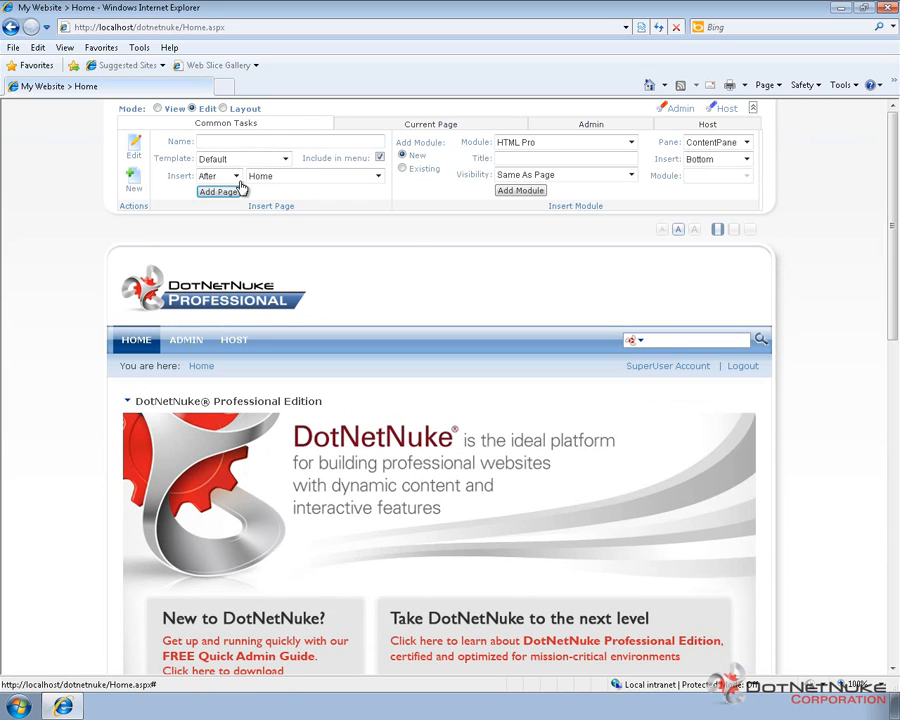
pyautogui.moveTo(160, 138)
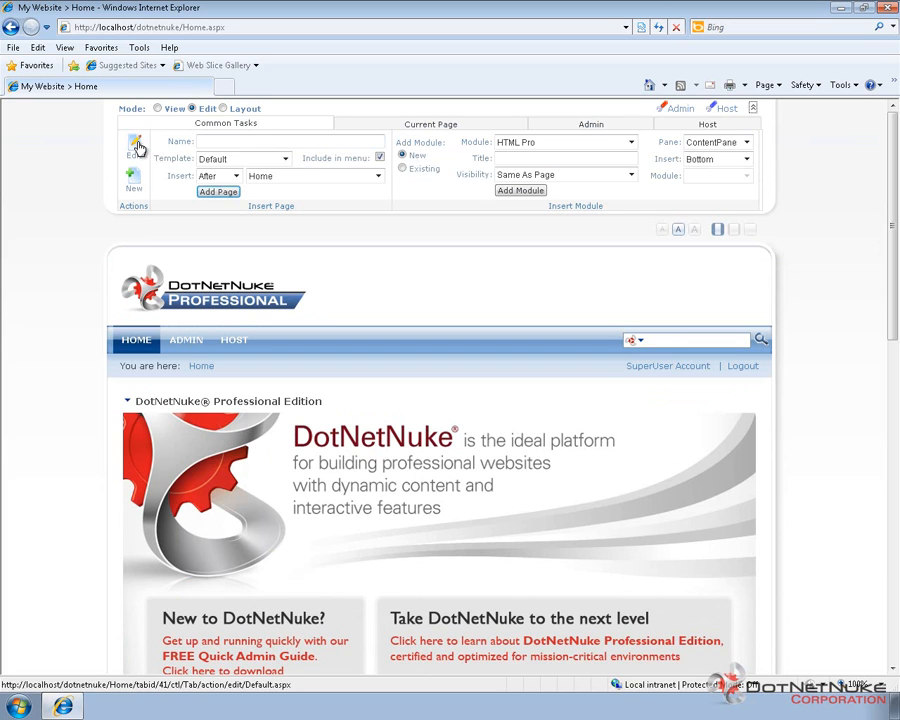
pyautogui.moveTo(136, 188)
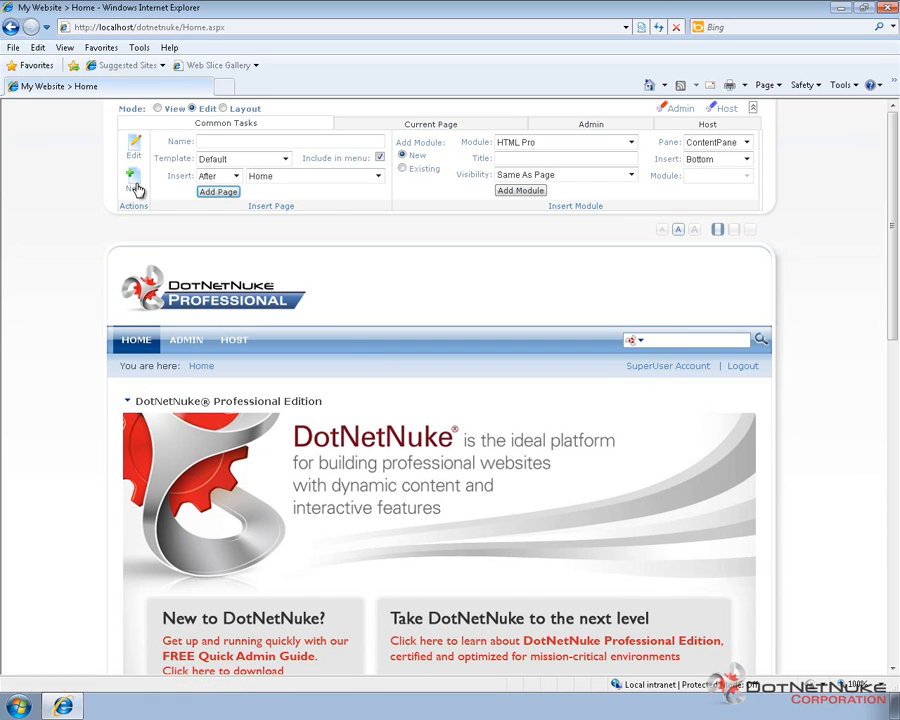
pyautogui.moveTo(132, 180)
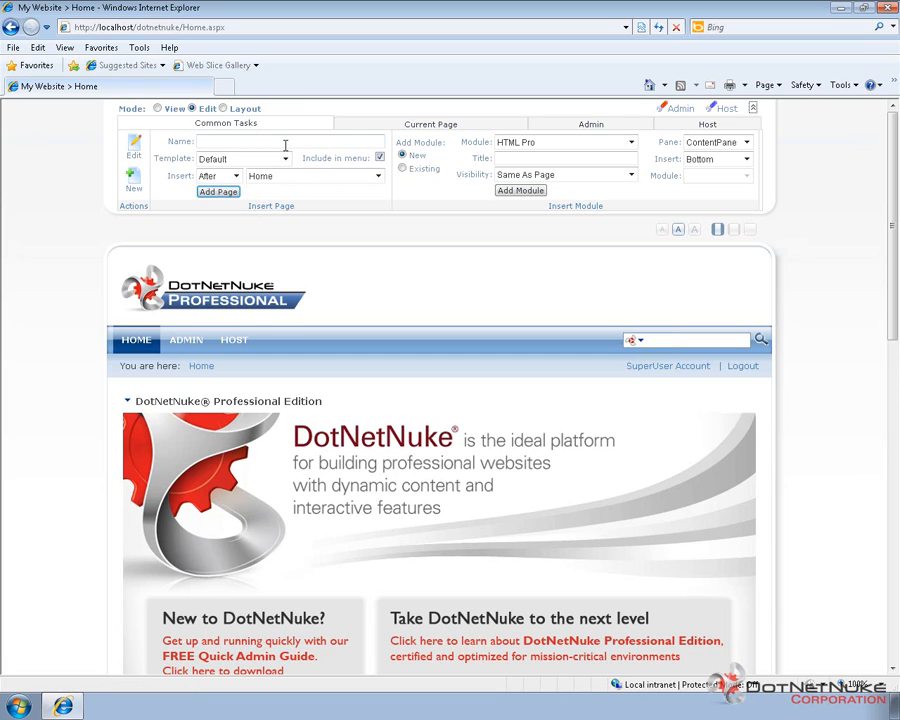
pyautogui.click(284, 140)
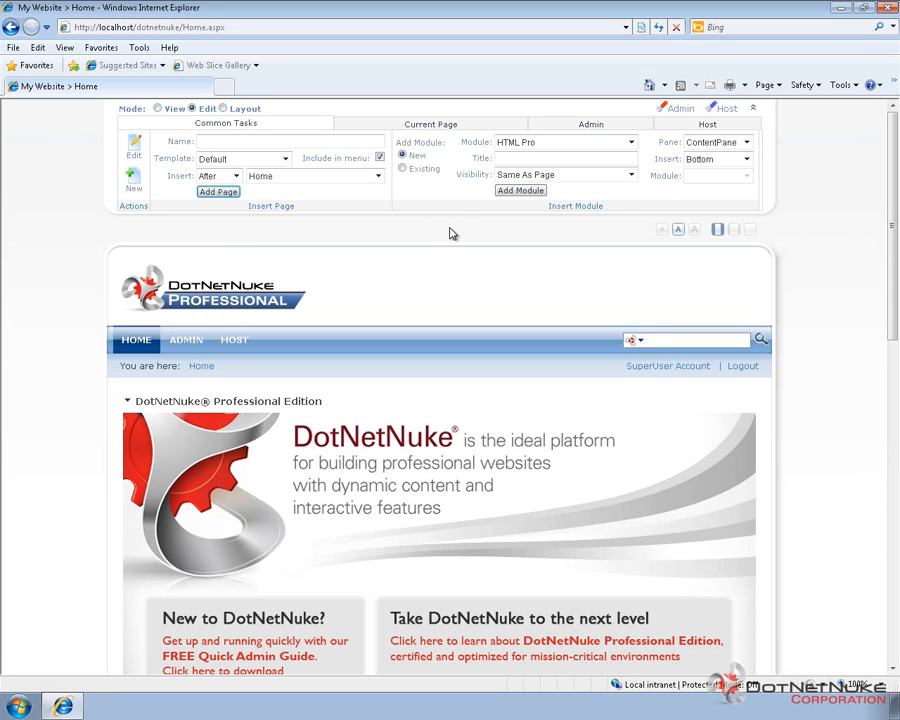
pyautogui.moveTo(492, 140)
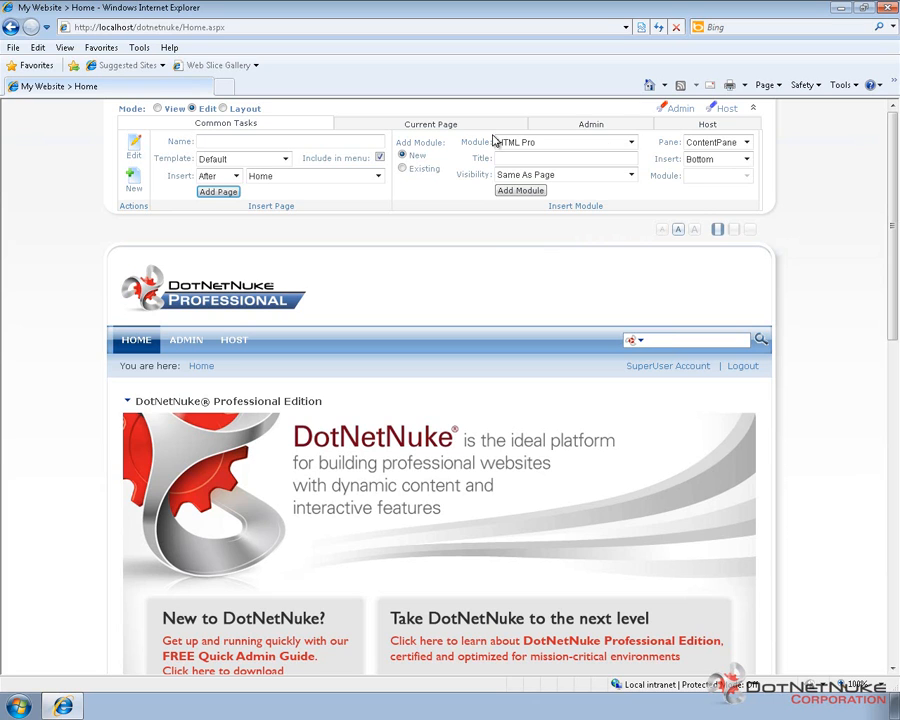
pyautogui.moveTo(578, 146)
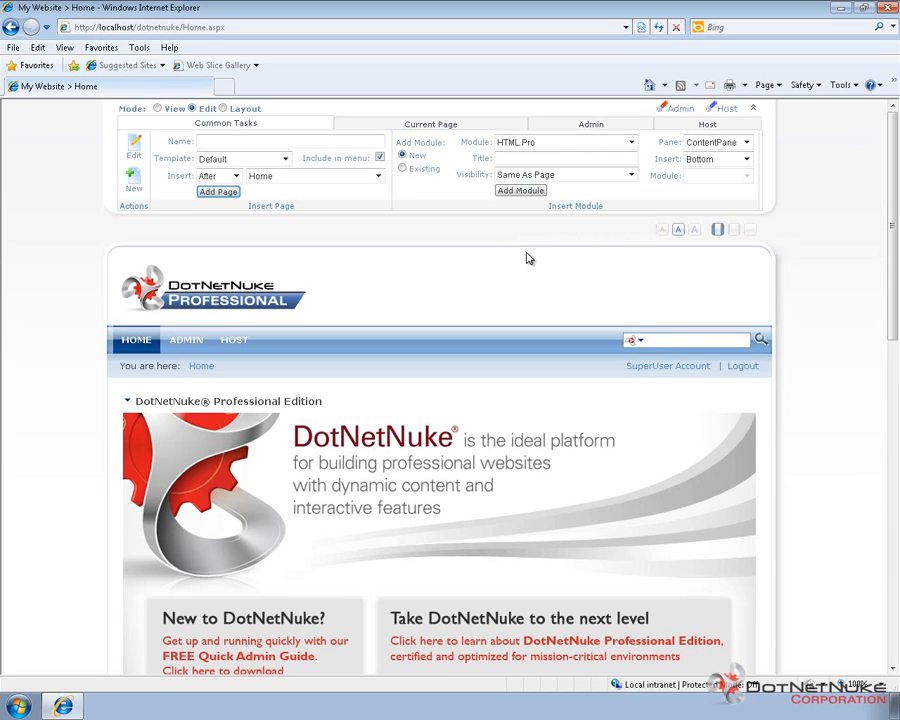
pyautogui.moveTo(430, 124)
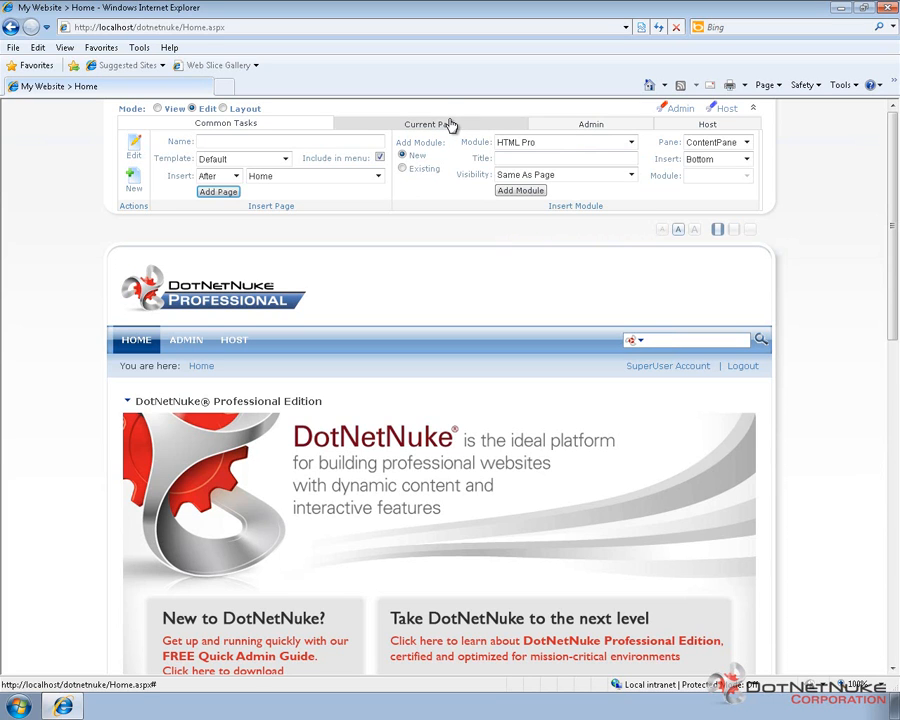
# - Show the Current Page tools with the Home page's settings and page actions
pyautogui.click(432, 124)
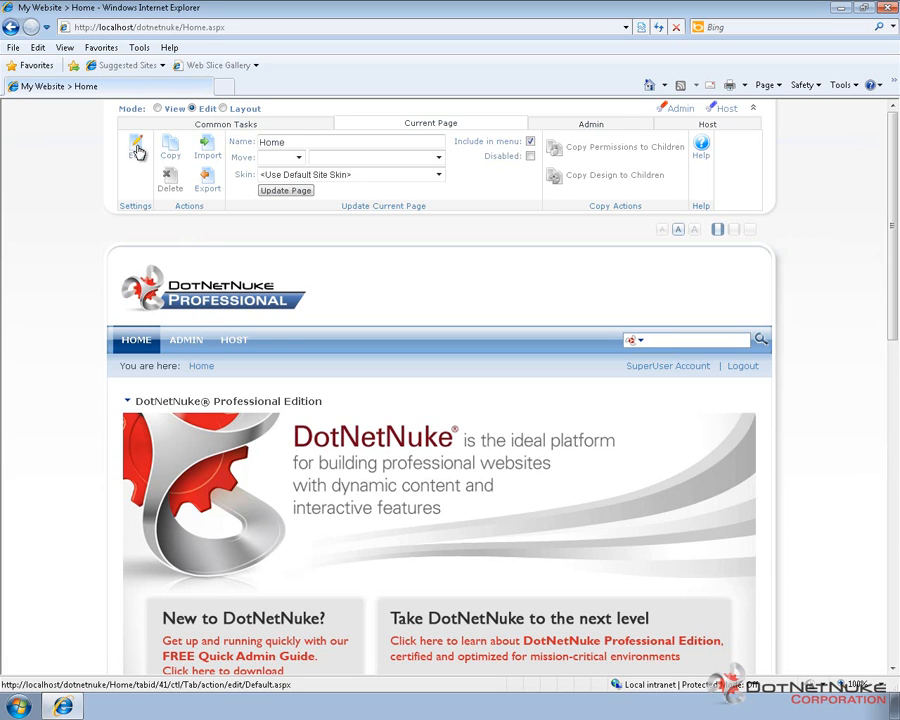
pyautogui.moveTo(136, 148)
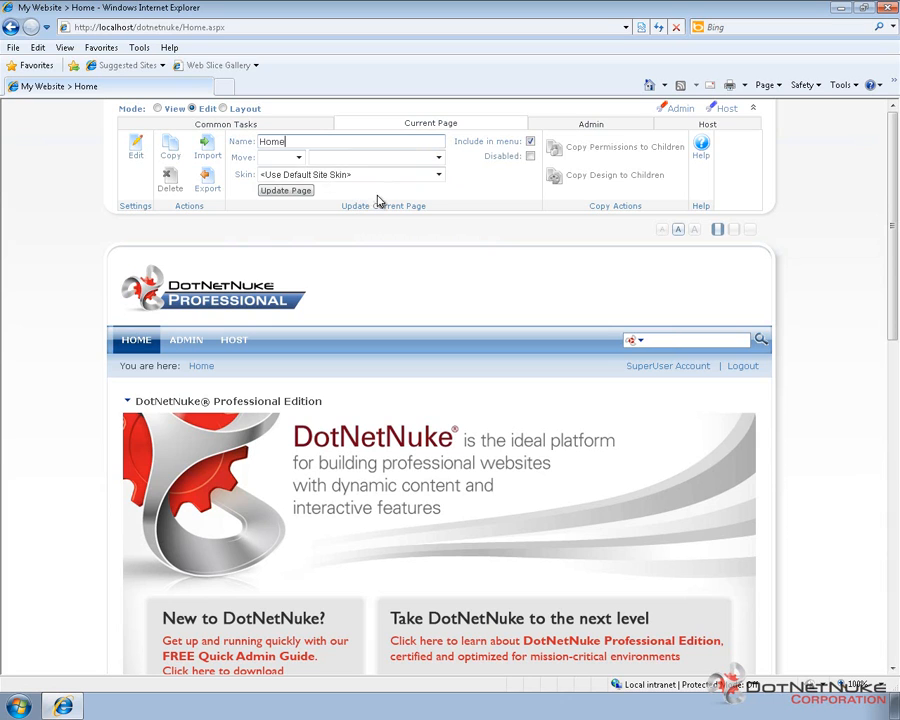
pyautogui.moveTo(528, 168)
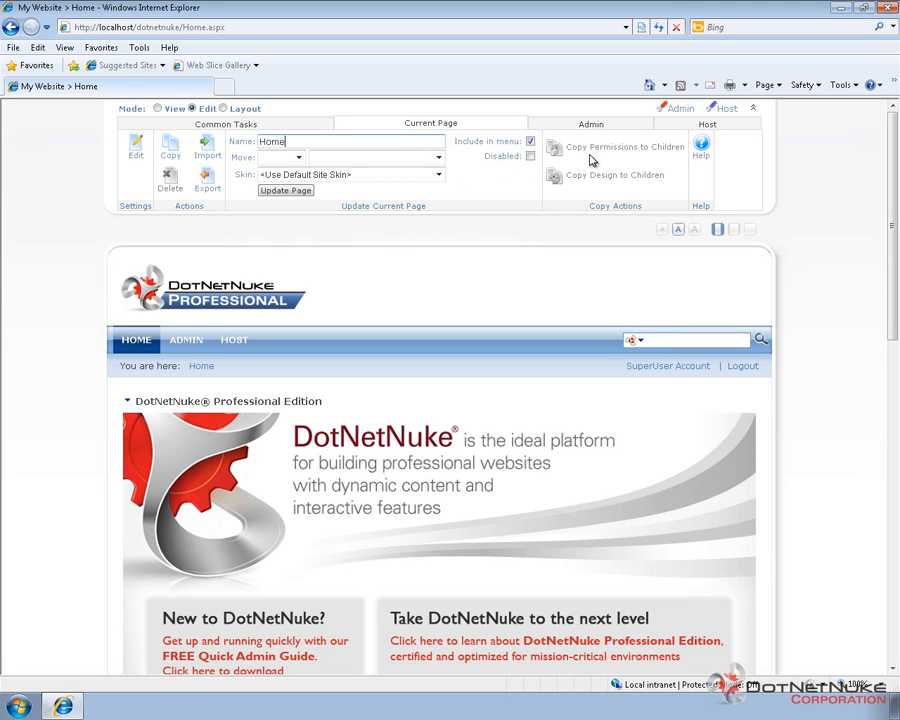
pyautogui.moveTo(590, 152)
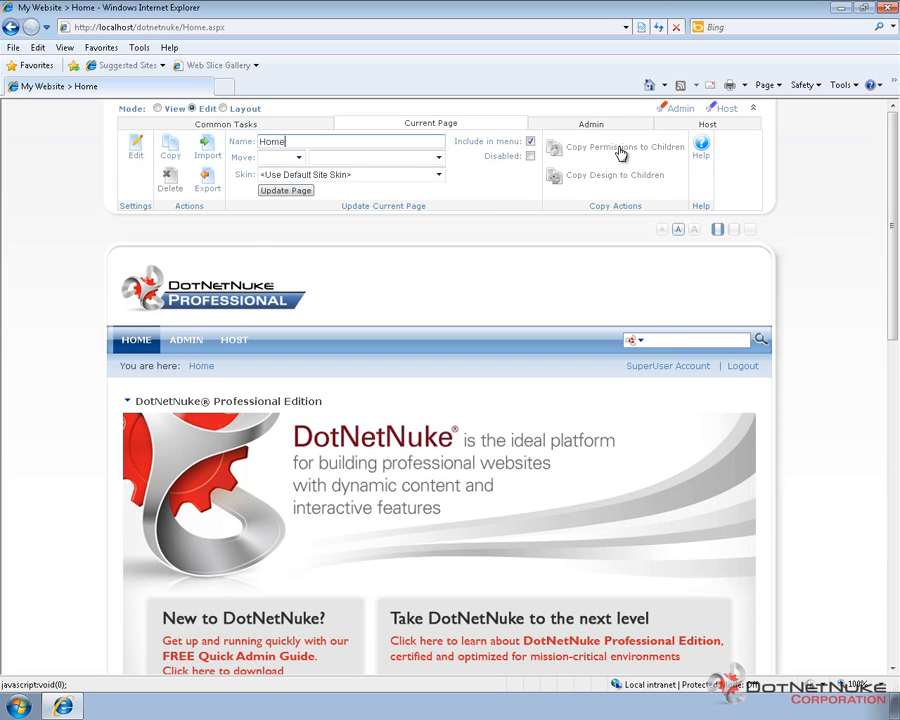
pyautogui.moveTo(684, 148)
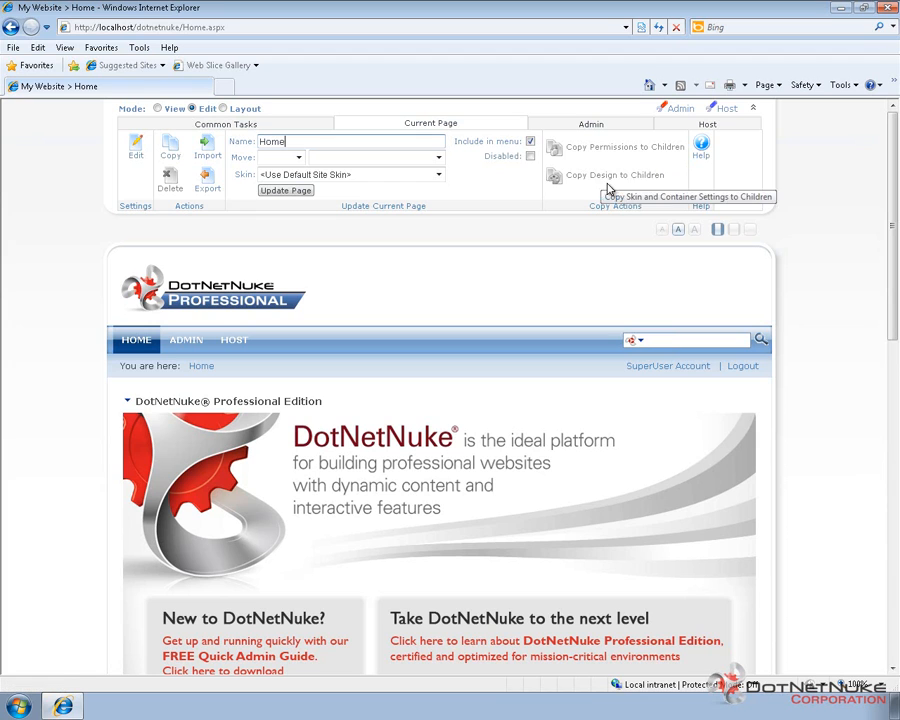
pyautogui.moveTo(600, 176)
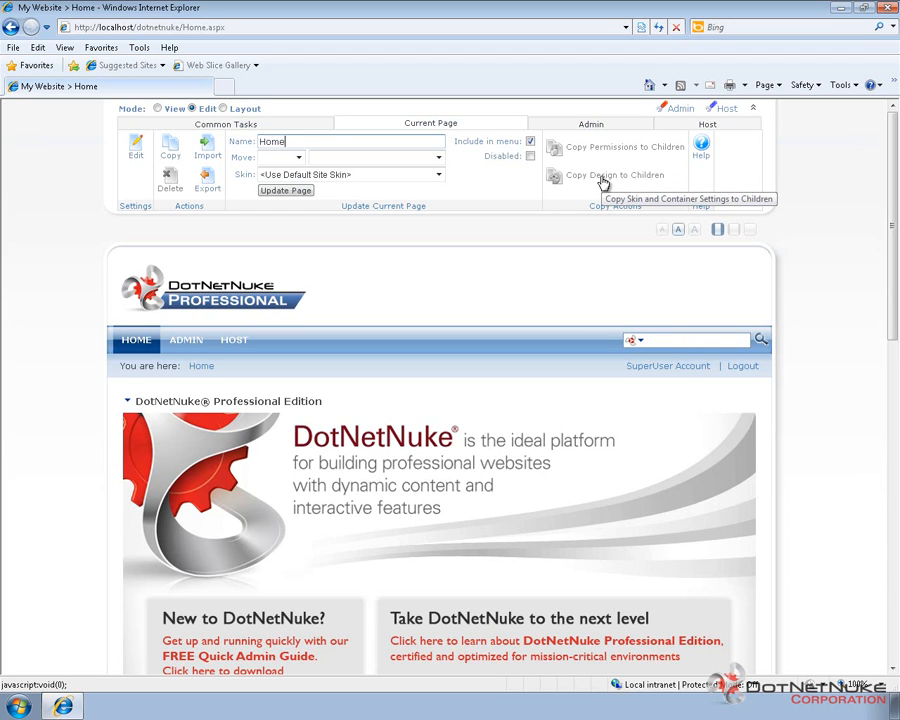
pyautogui.moveTo(596, 168)
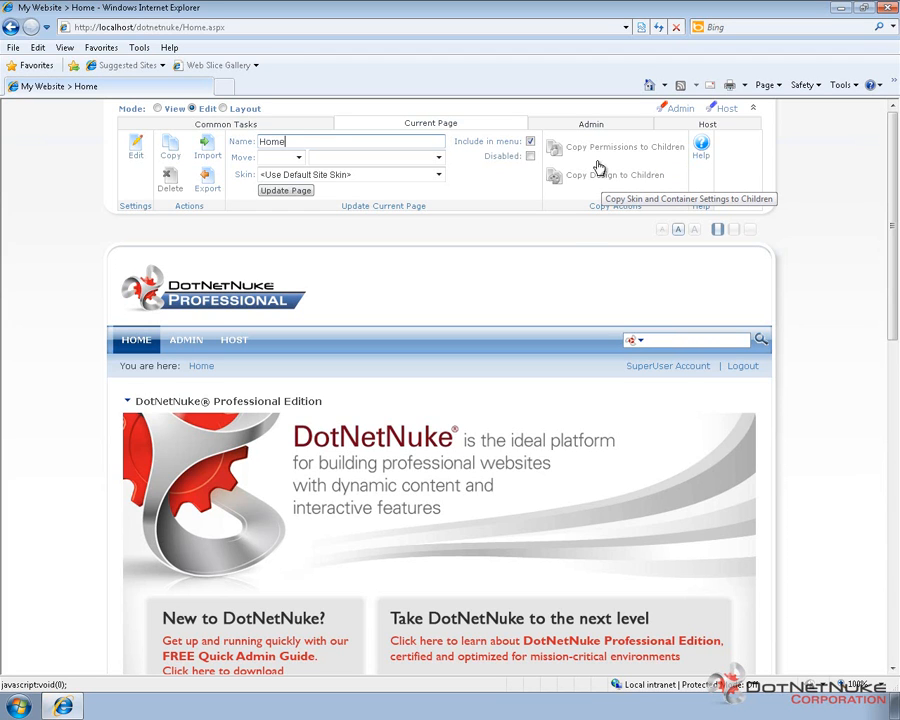
pyautogui.moveTo(588, 110)
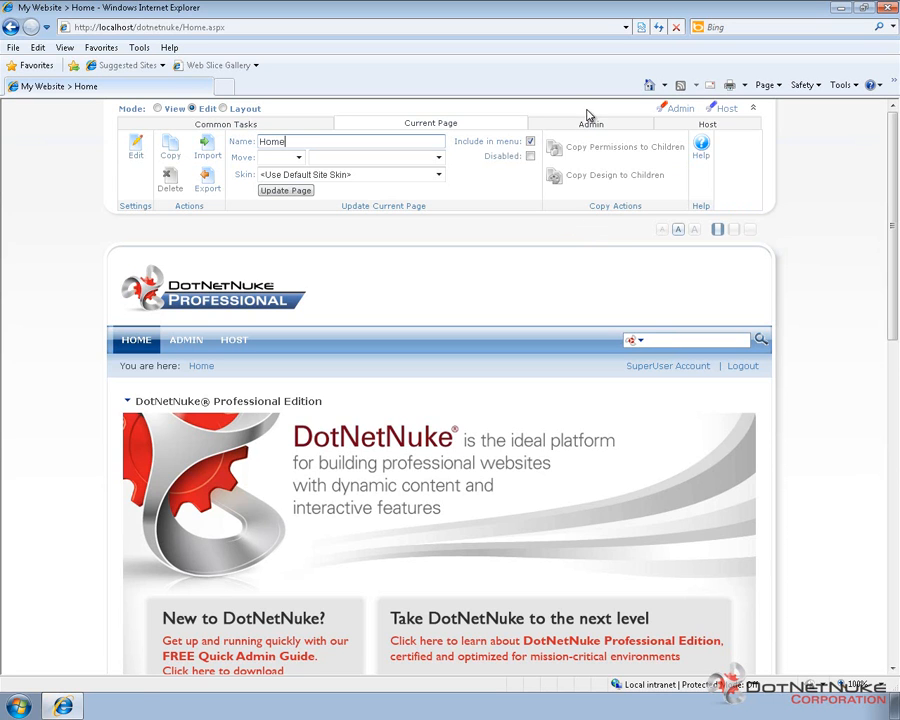
# - Show the Admin tools: Site Settings, Users, Roles, Pages, File Manager, Event Log, Recycle Bin
pyautogui.click(590, 124)
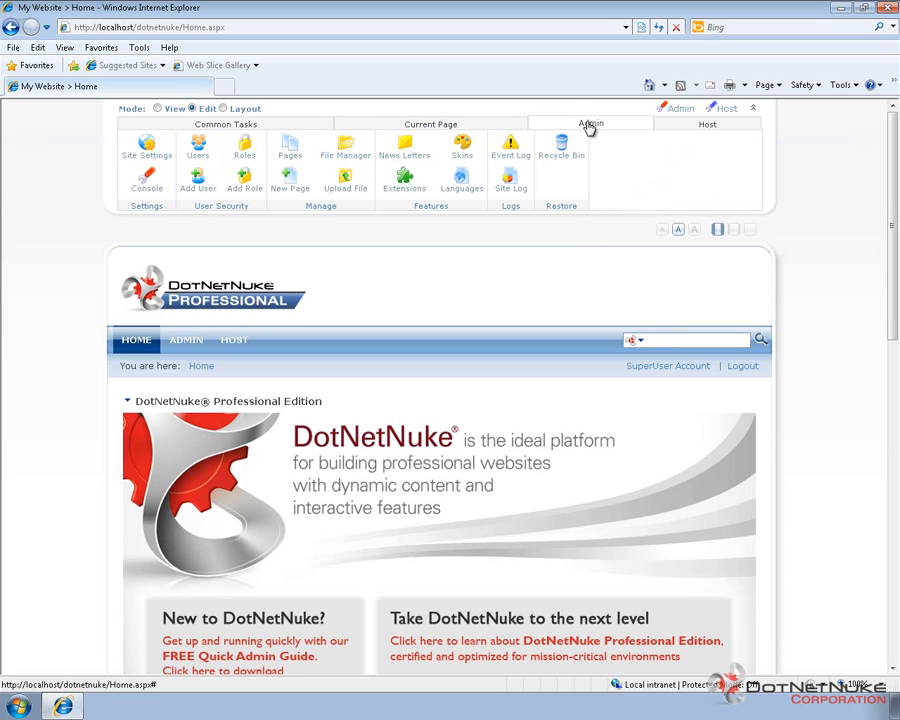
pyautogui.moveTo(600, 132)
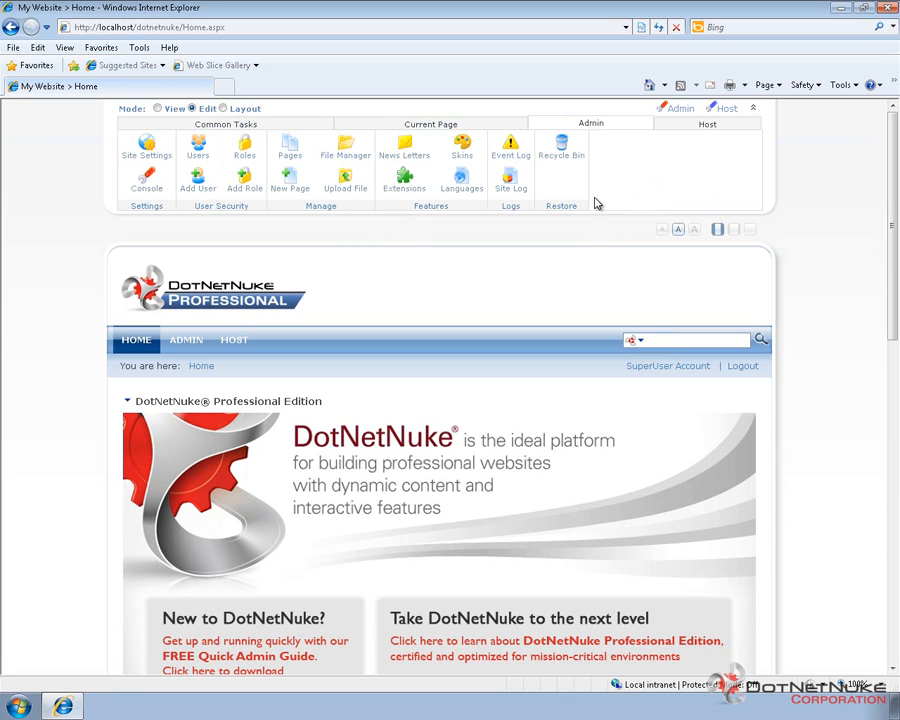
pyautogui.moveTo(332, 448)
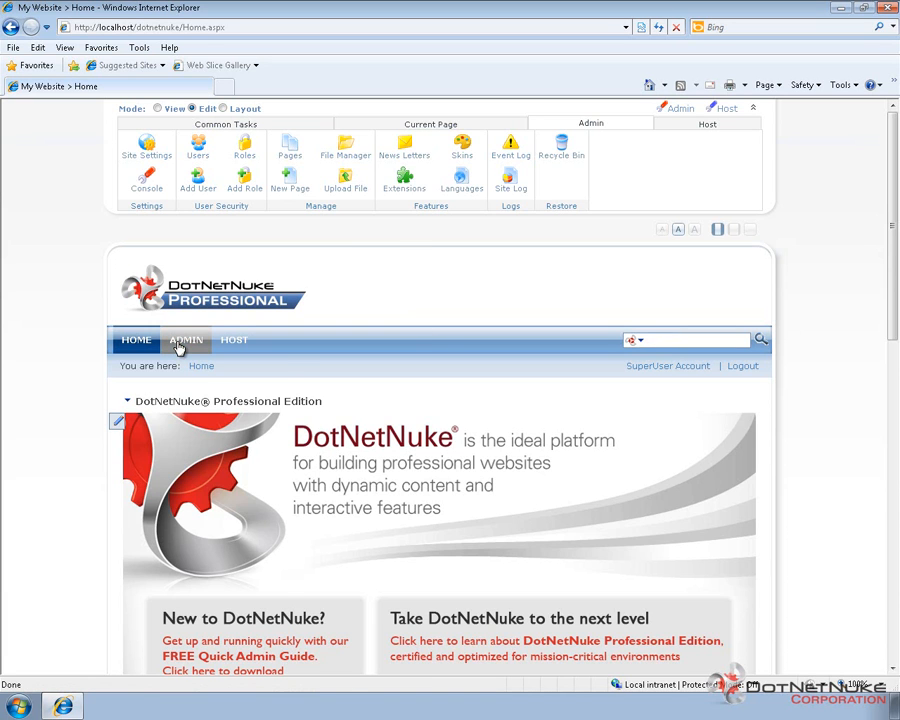
pyautogui.click(186, 340)
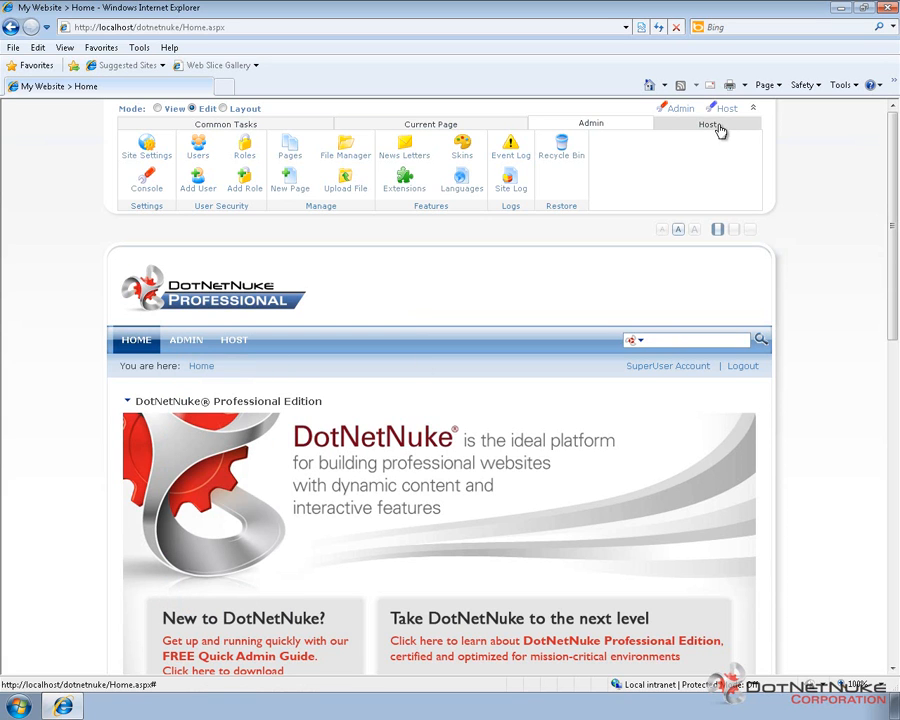
# - Show the Host tools and expand the Switch Site list showing My Website
pyautogui.click(710, 124)
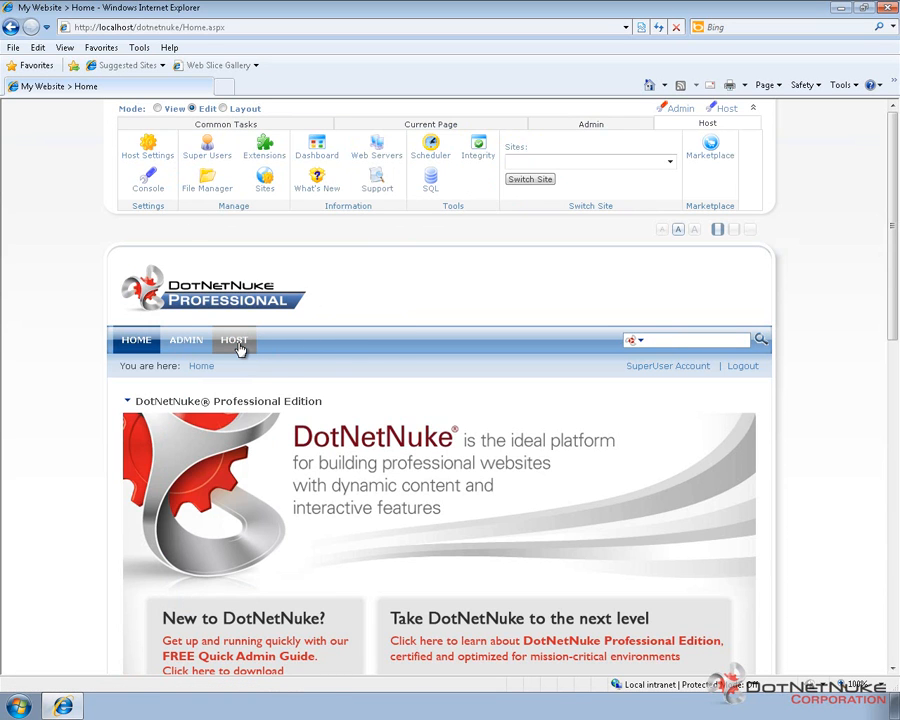
pyautogui.click(234, 340)
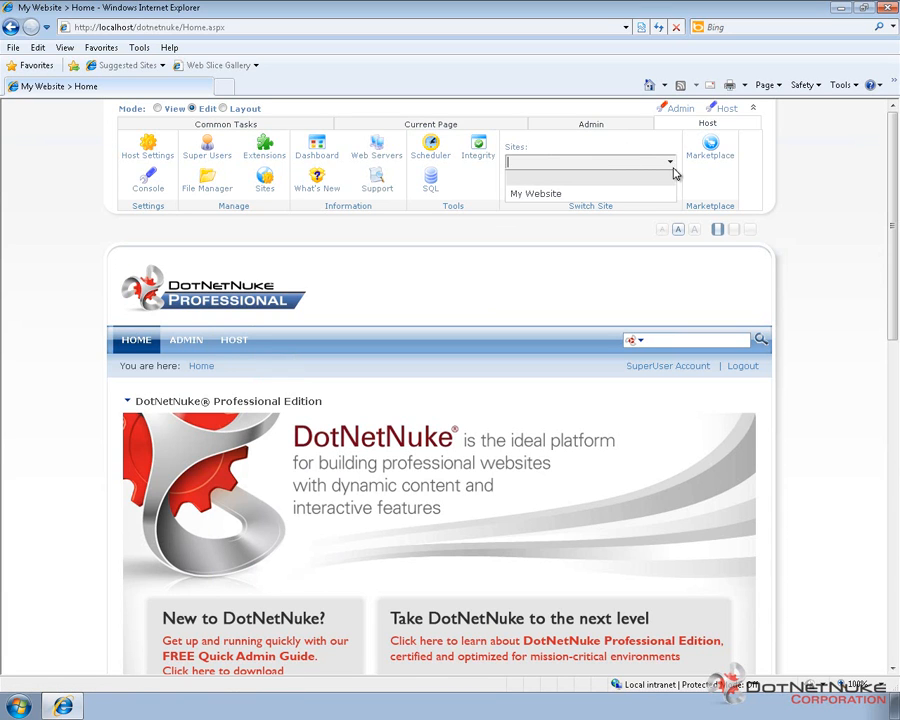
pyautogui.moveTo(636, 196)
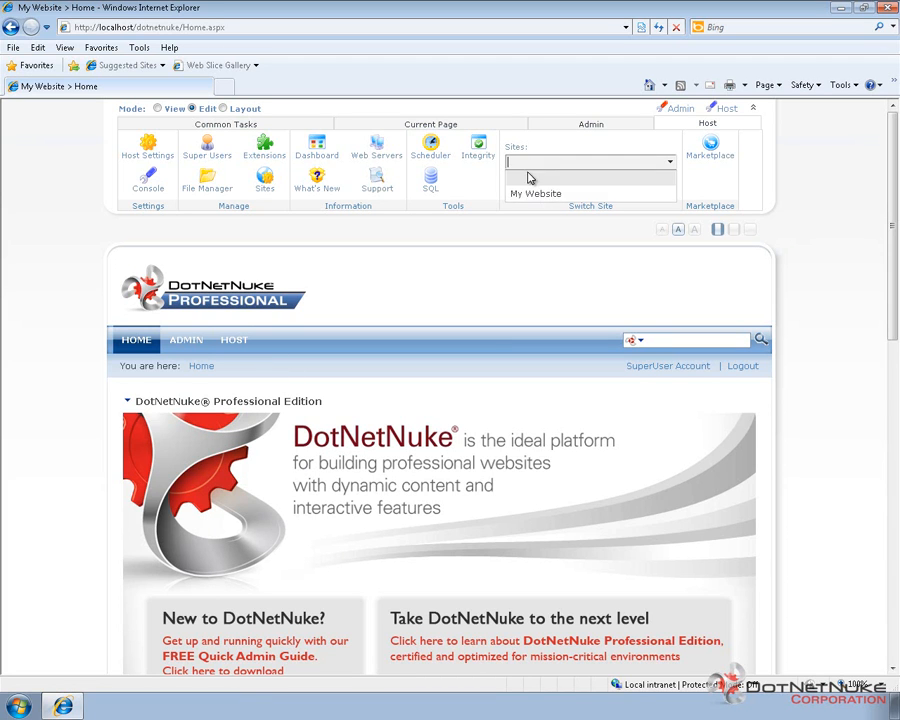
pyautogui.moveTo(544, 232)
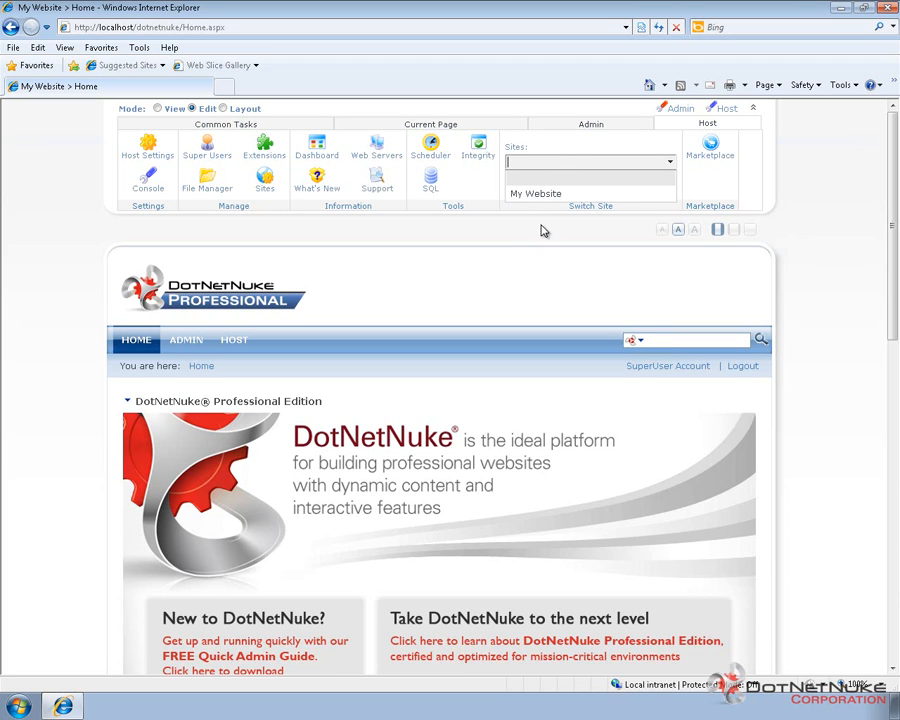